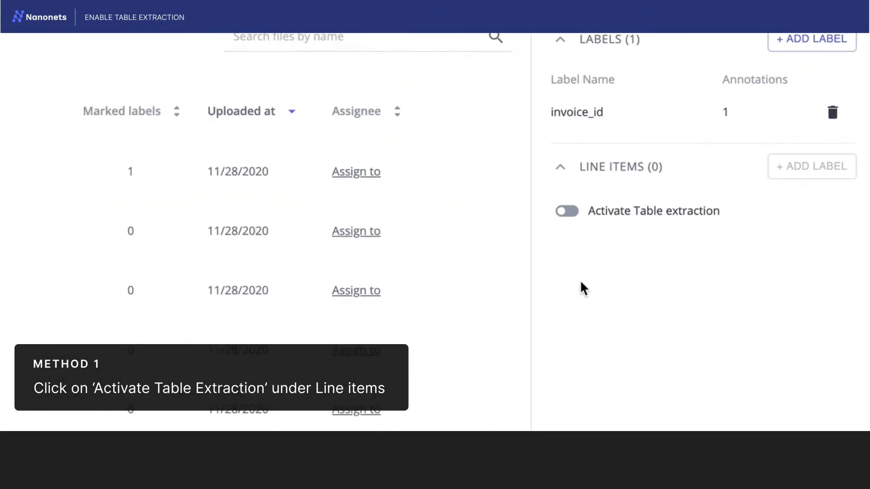
Step: Switch on 'Activate Table extraction' under Line Items in the labels panel
click(566, 211)
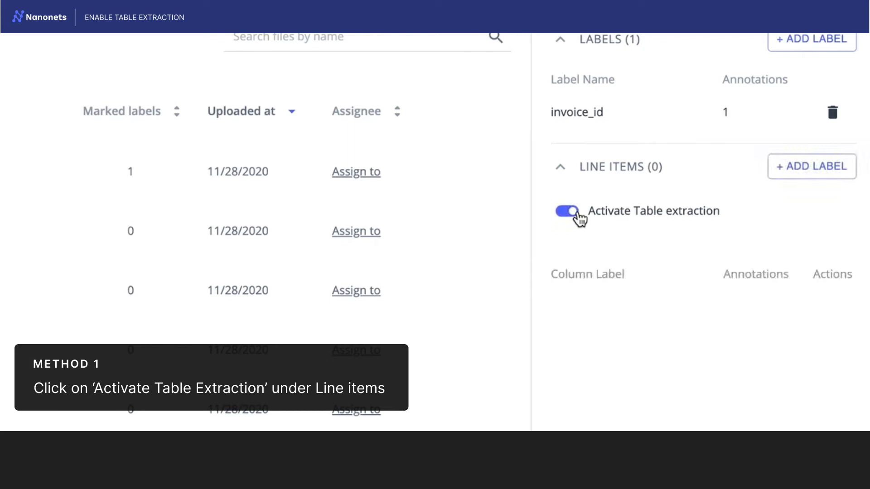
click(567, 211)
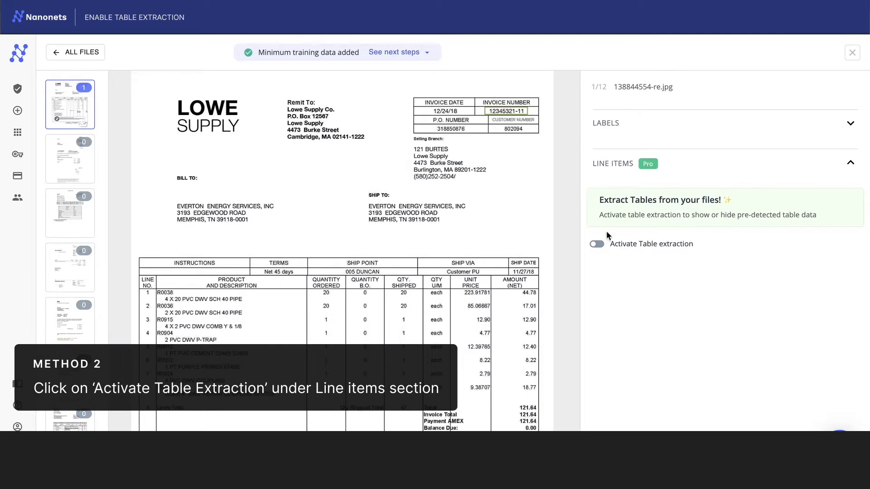
Step: Enable table extraction so Nanonets detects the Lowe Supply invoice's line-item table
click(596, 244)
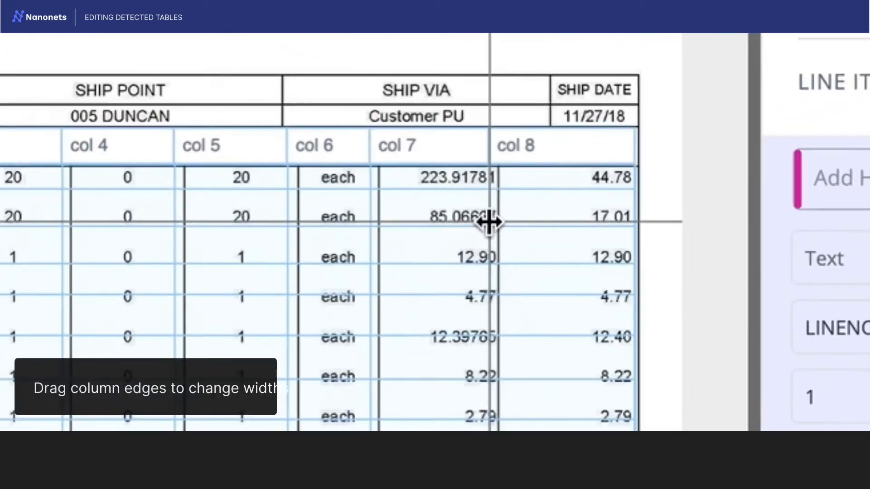
Step: Shift the boundary between grid columns 7 and 8 to match the invoice's columns
drag(489, 222, 513, 222)
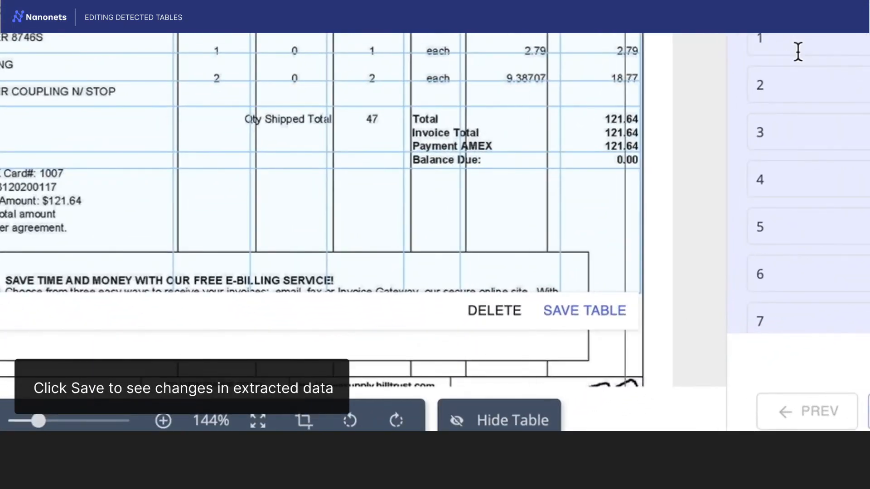
Step: Save the adjusted table grid with SAVE TABLE so extracted data uses the new columns
scroll(down, 3)
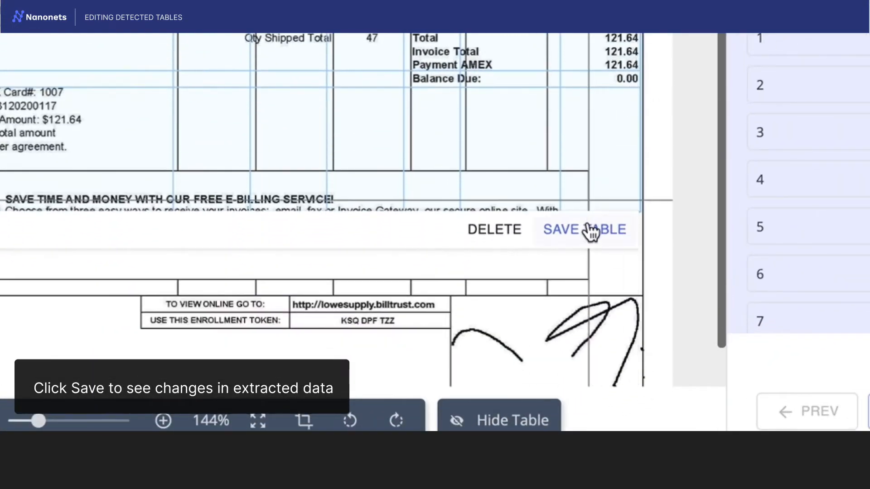
click(583, 230)
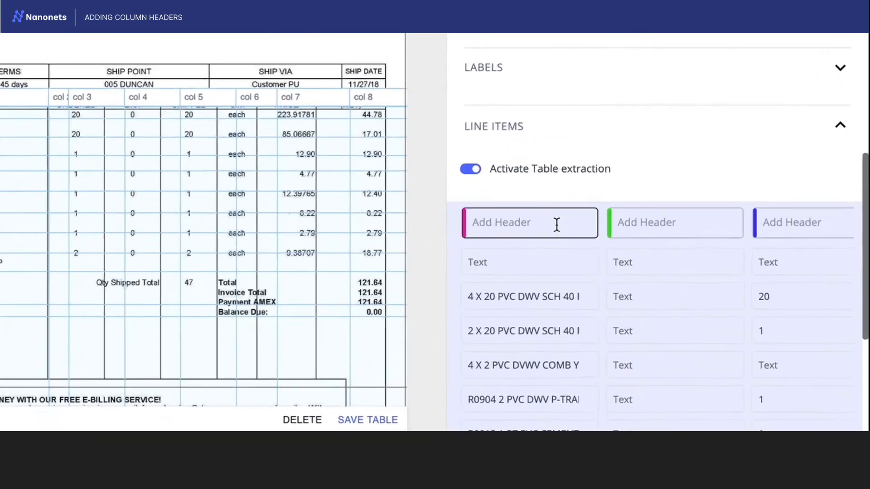
Step: Label the first column 'Product name' and the last column 'Total', then confirm
text(Pro)
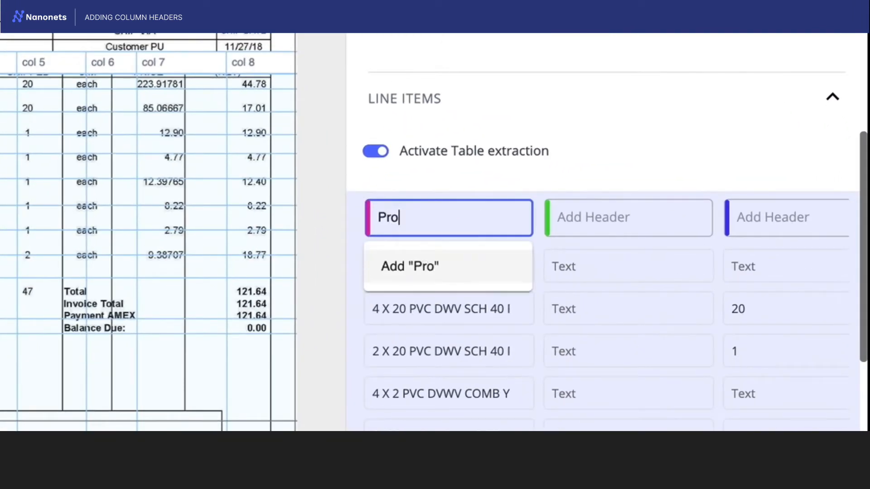
text(duct)
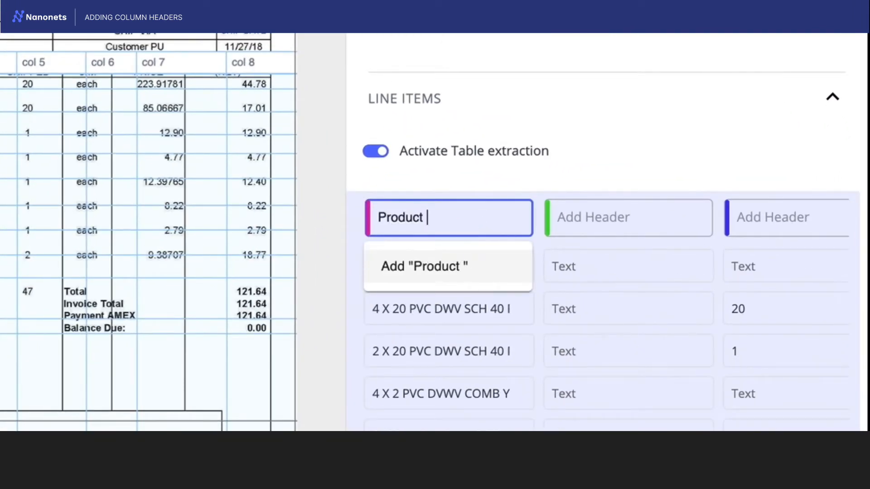
text(name)
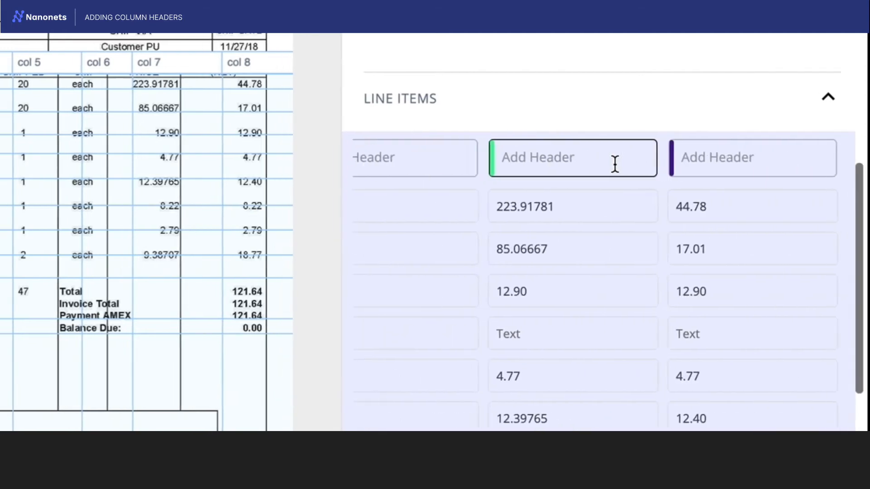
text(Total)
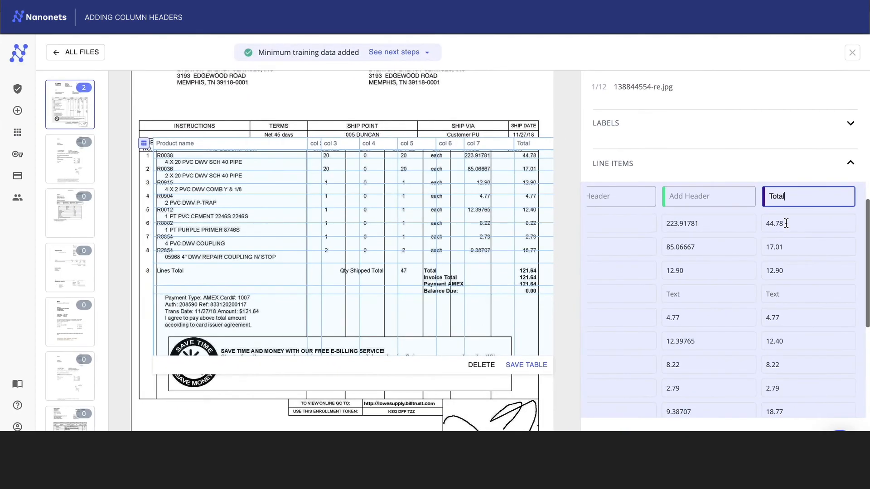
click(597, 192)
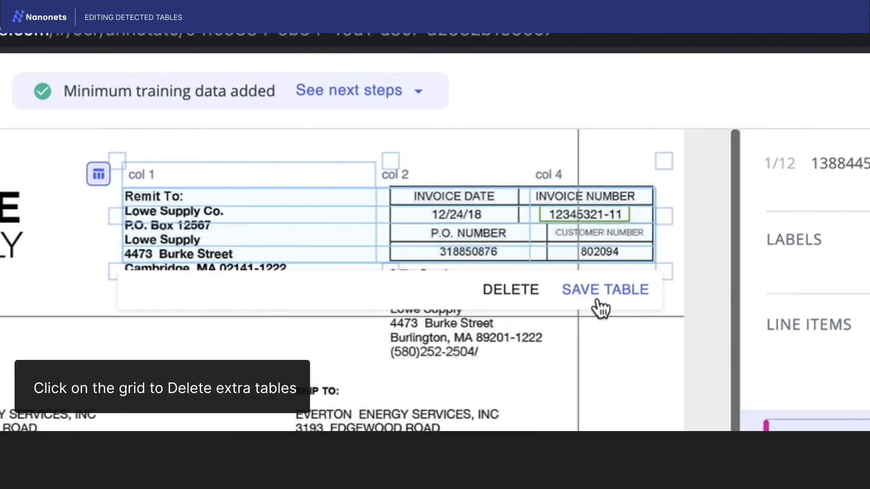
Step: Delete the extra table detected over the remit-to and invoice number area
click(604, 289)
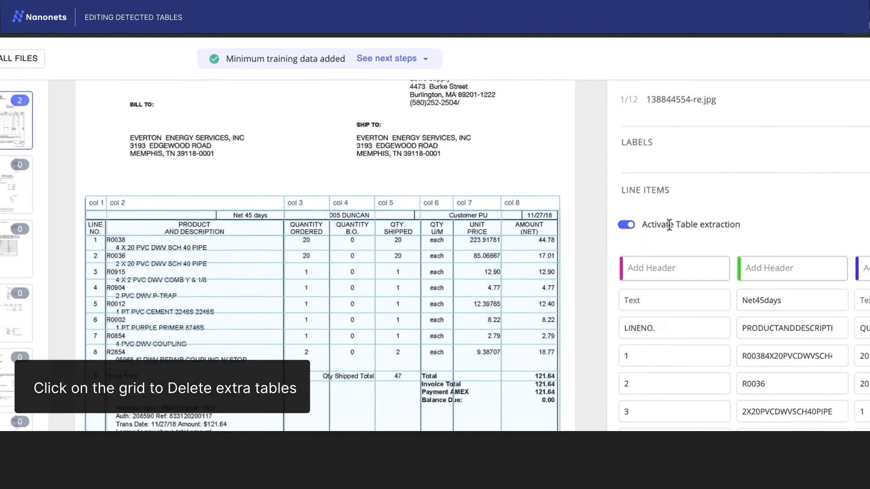